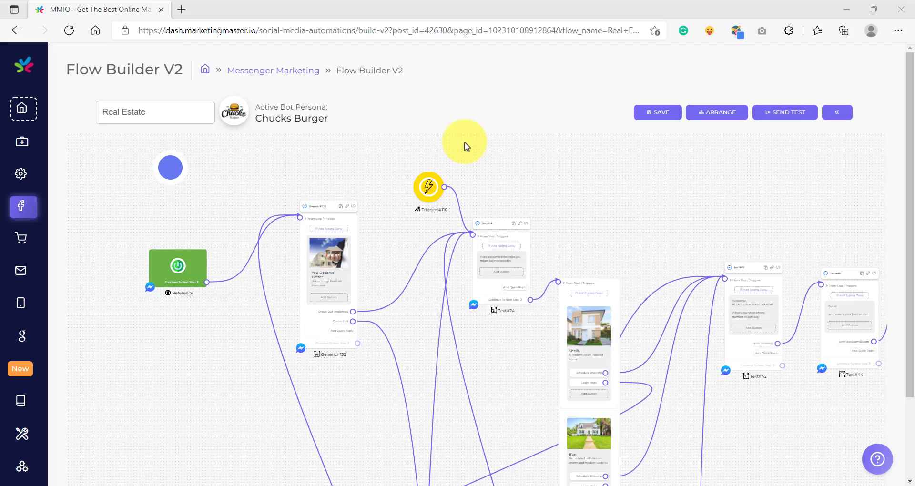
Rename the Generic#132 step to 'M.me Link' and copy its m.me link
left_click(169, 168)
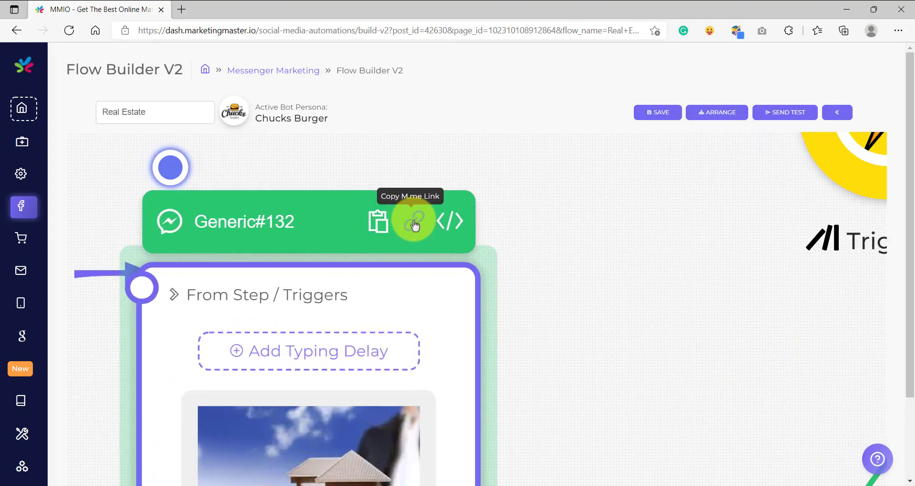
mouse_move(292, 264)
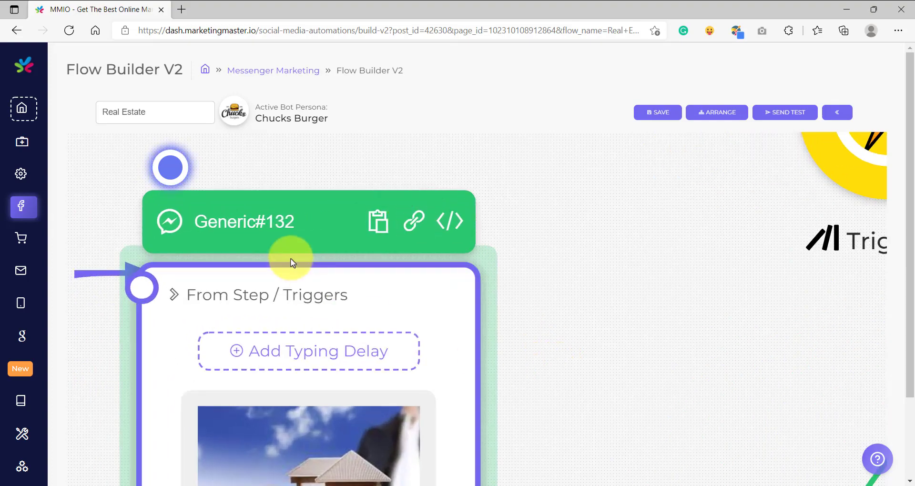
mouse_move(412, 220)
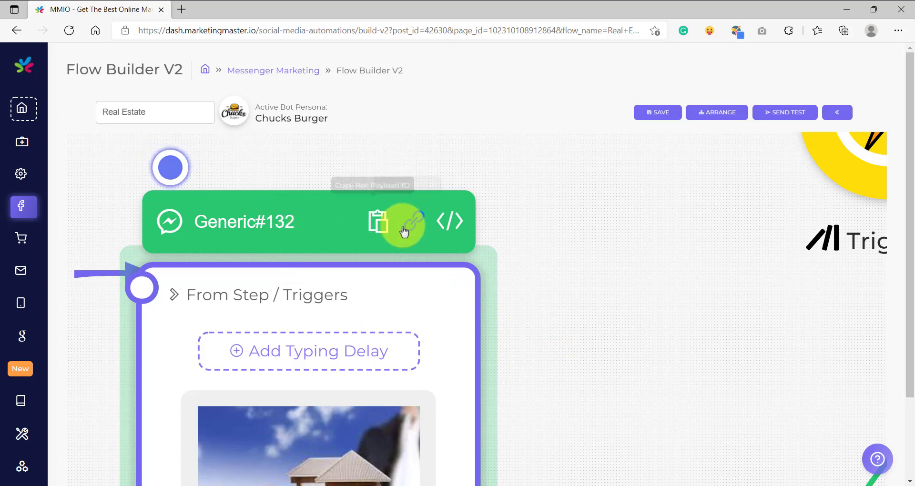
mouse_move(415, 222)
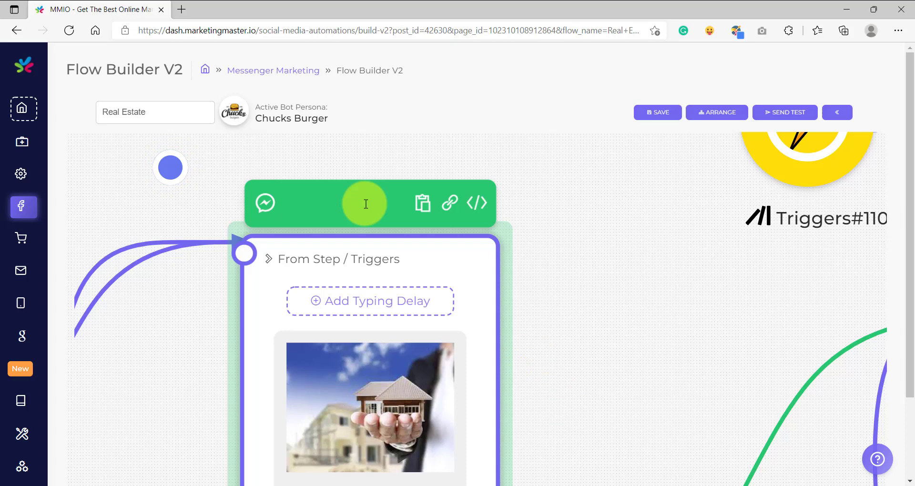
type("M.me L")
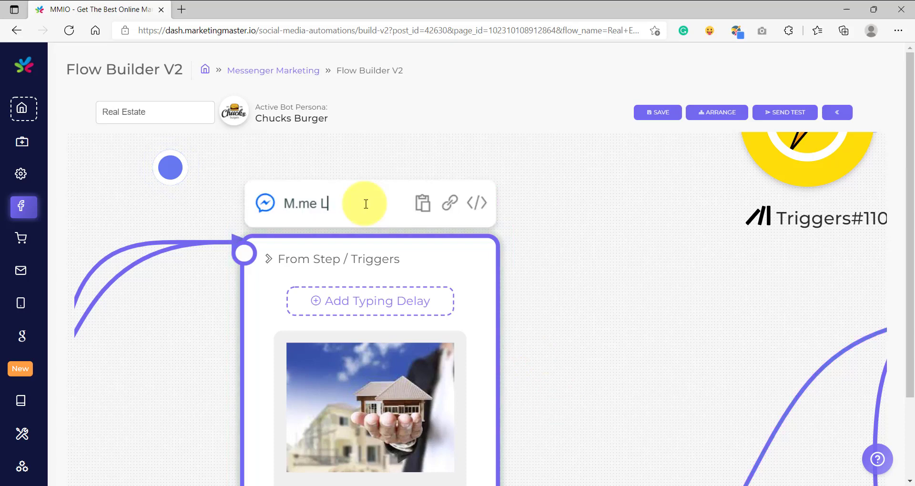
type("ink")
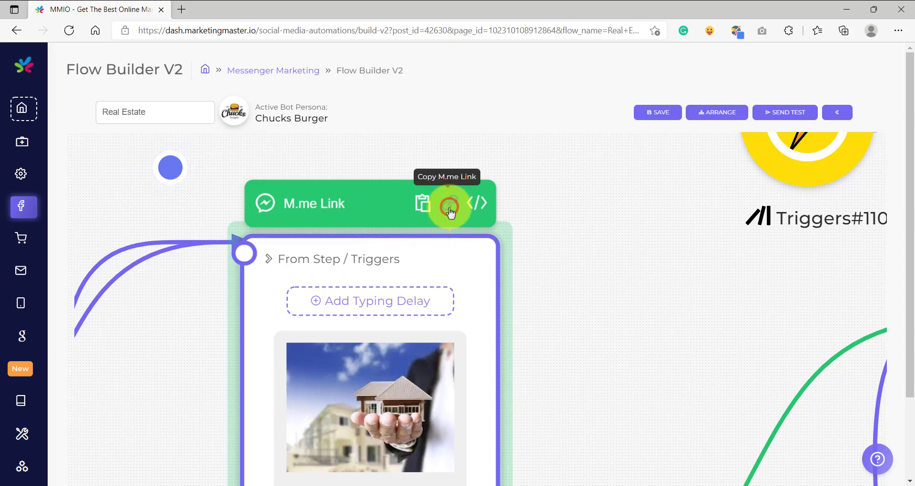
left_click(449, 204)
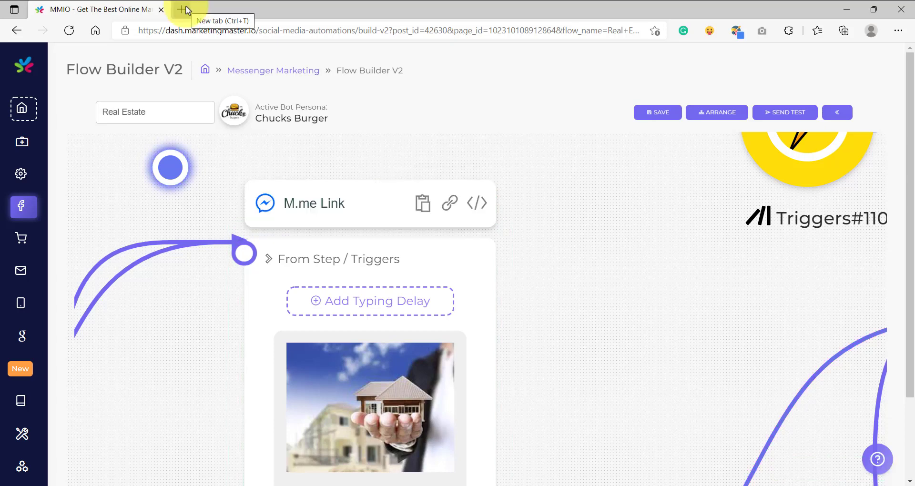
left_click(181, 10)
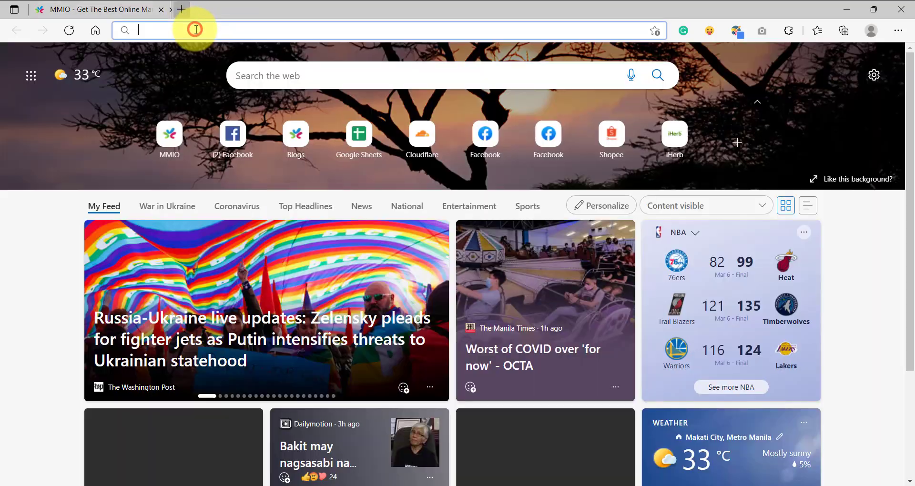
left_click(181, 10)
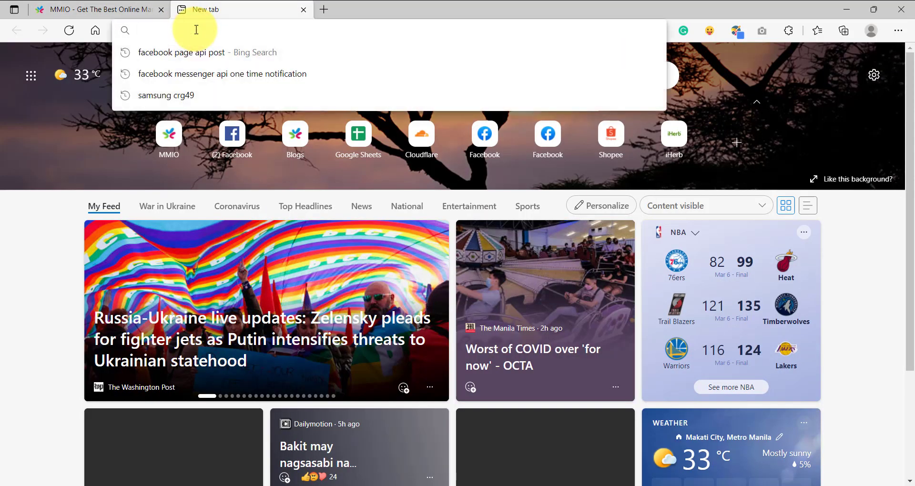
type("http://m.me/102310108912864?ref=MMIO::RealEstate1_WGDZHI")
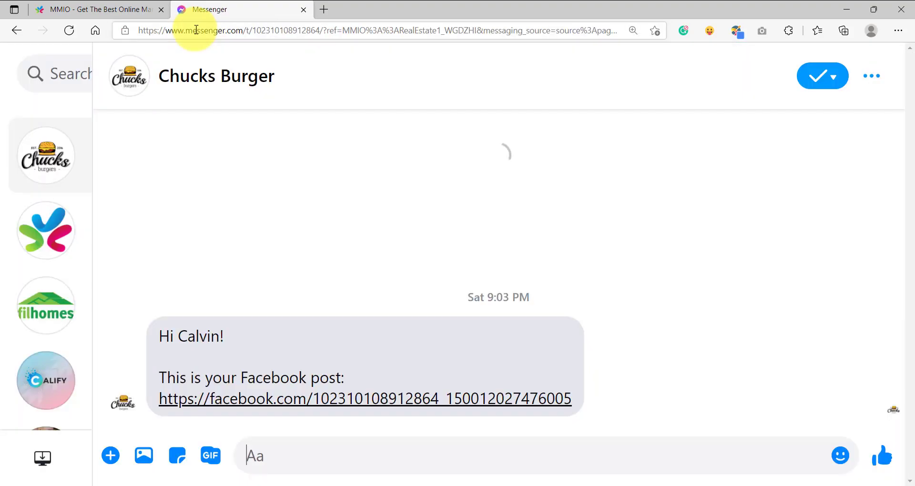
Scroll the Chucks Burger conversation to see the You Deserve Better card, then return to MMIO
scroll("up", 3)
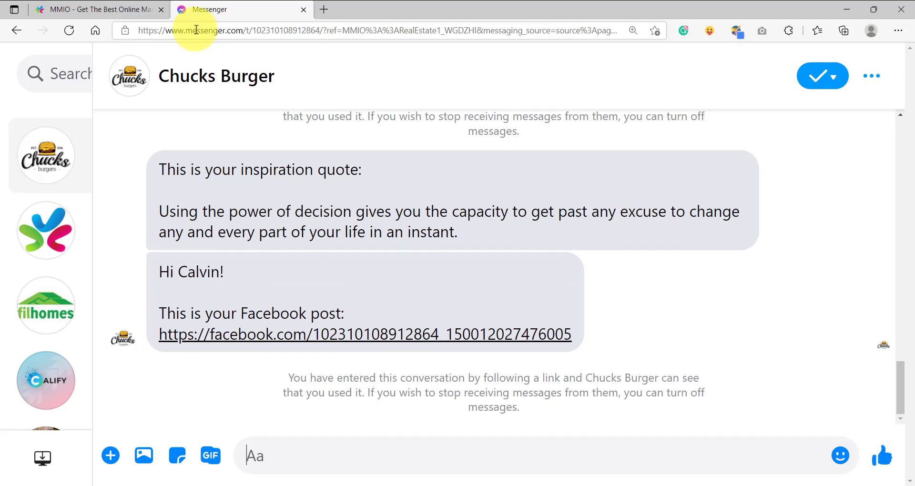
scroll("down", 3)
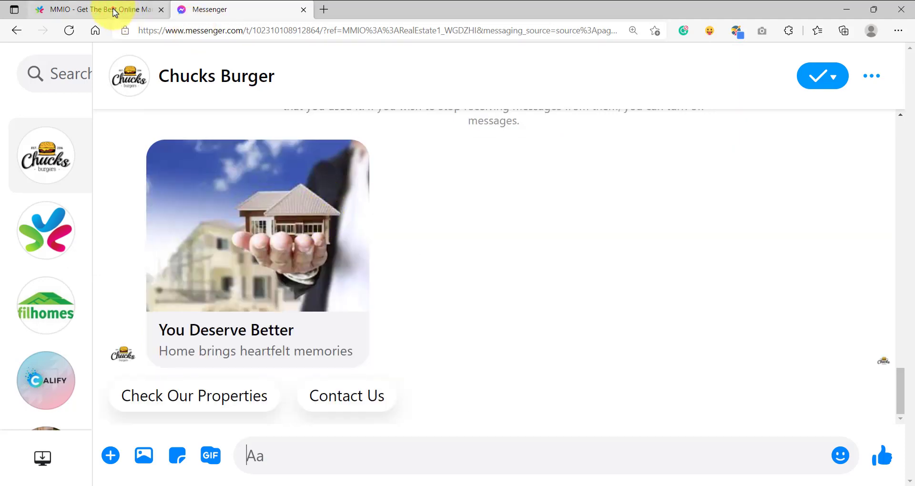
left_click(98, 10)
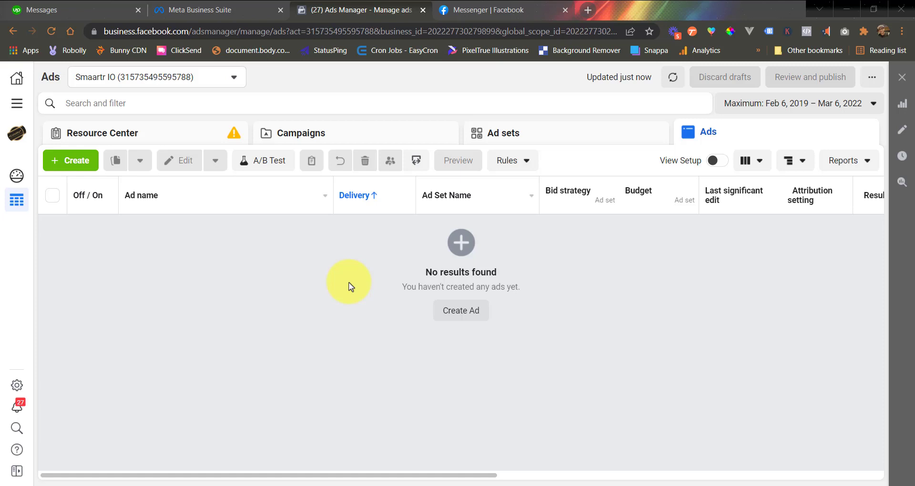
mouse_move(76, 169)
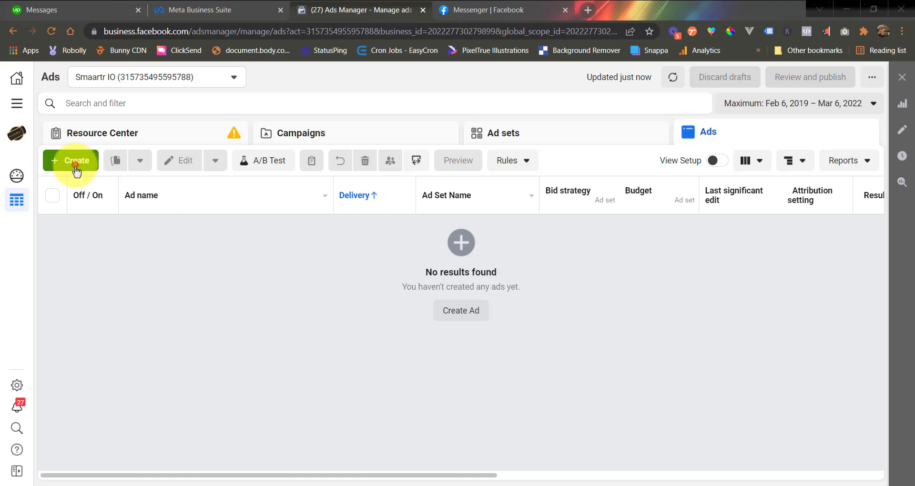
Create a new campaign, compare Reach and Conversions, then continue with the Traffic objective
left_click(69, 160)
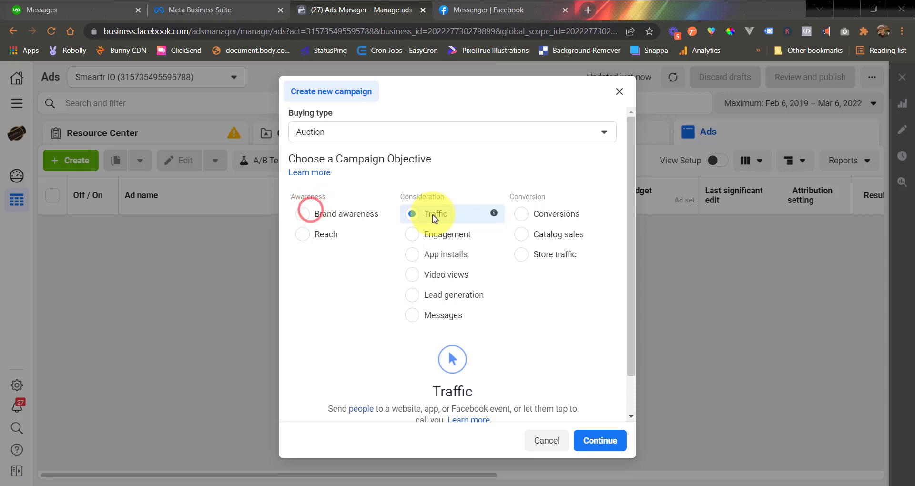
left_click(302, 234)
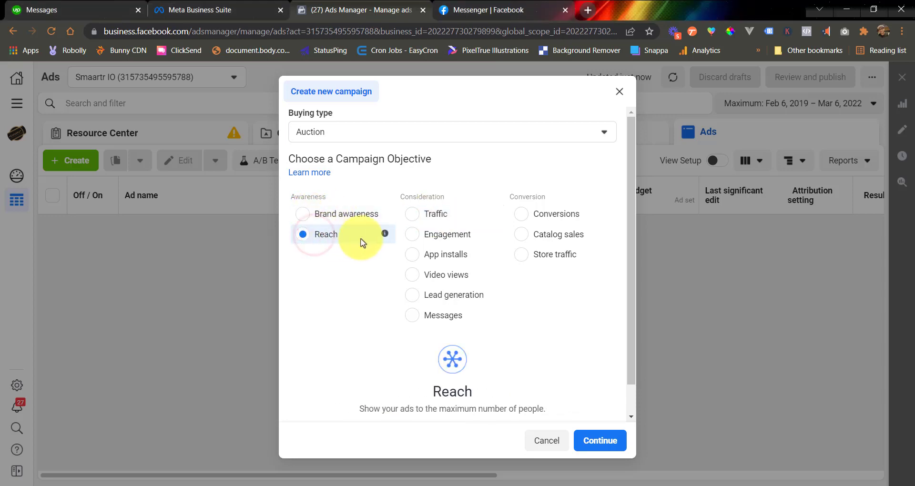
left_click(520, 213)
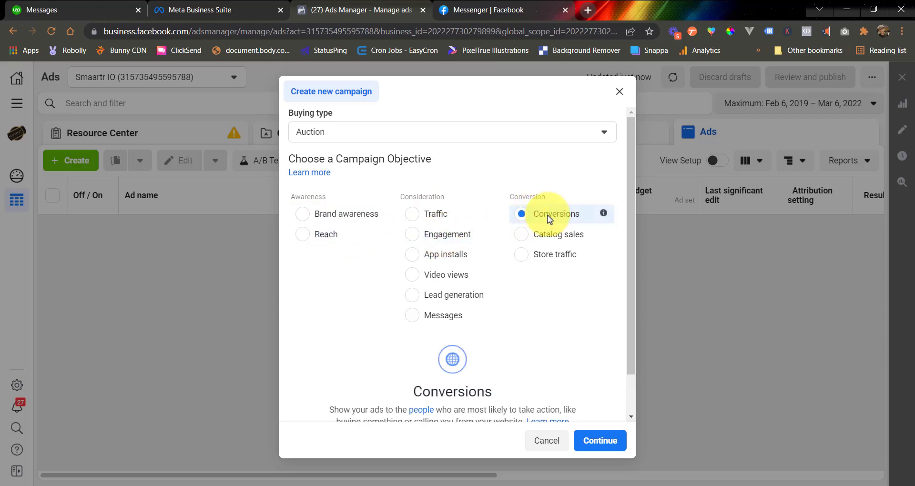
left_click(412, 214)
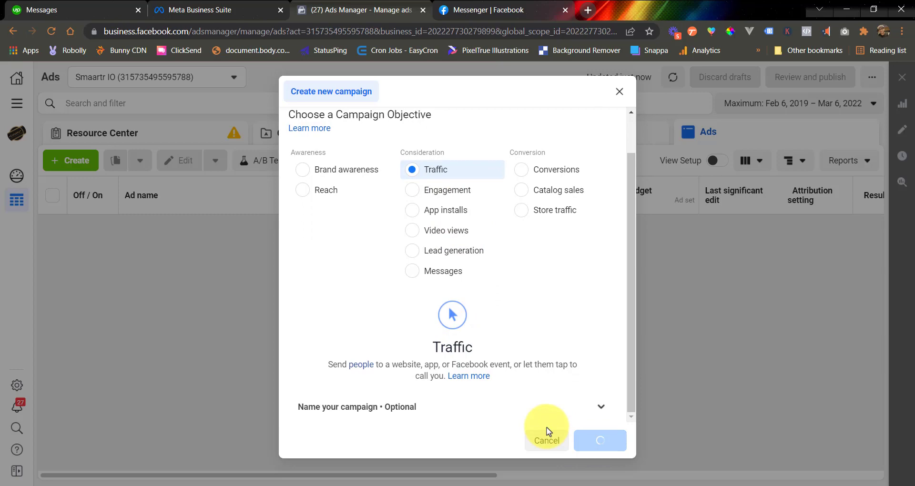
left_click(600, 441)
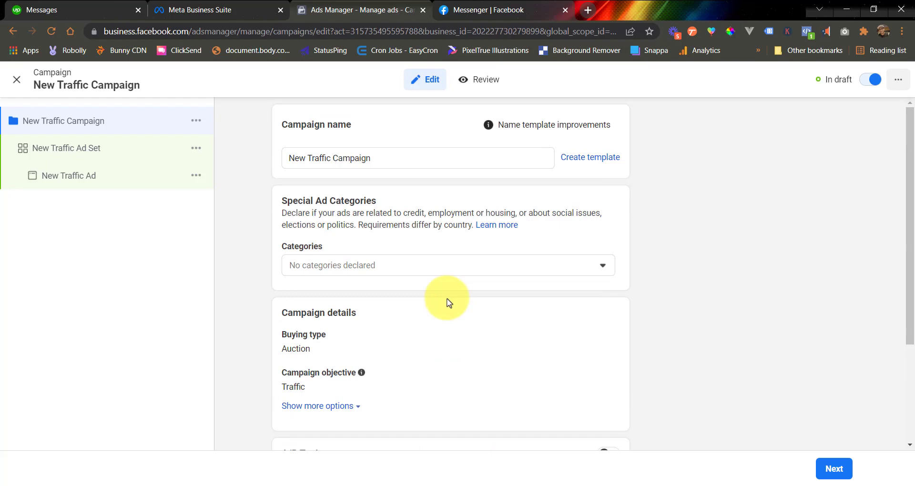
Accept campaign and ad set defaults with Website destination and proceed to the New Traffic Ad page
left_click(67, 148)
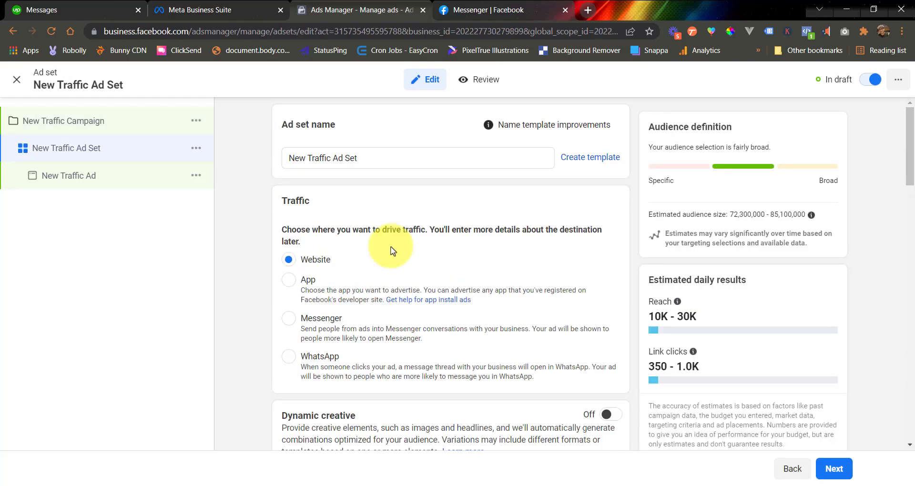
mouse_move(388, 179)
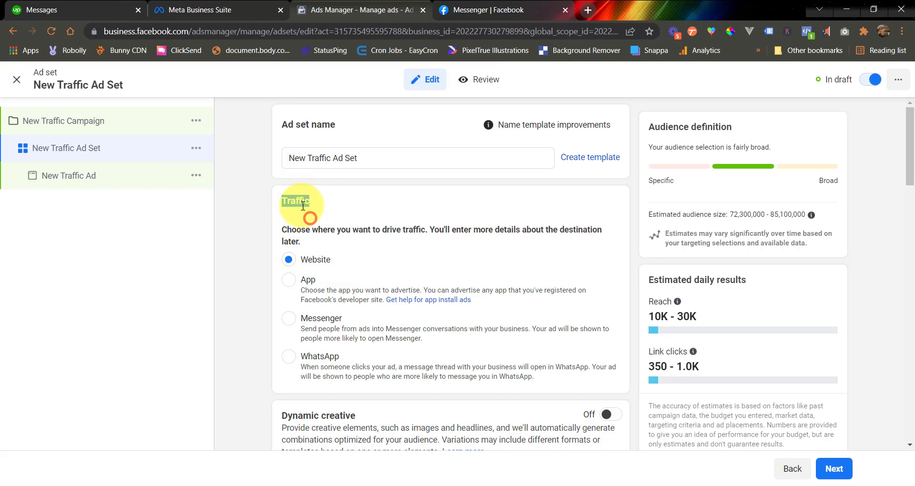
scroll("down", 3)
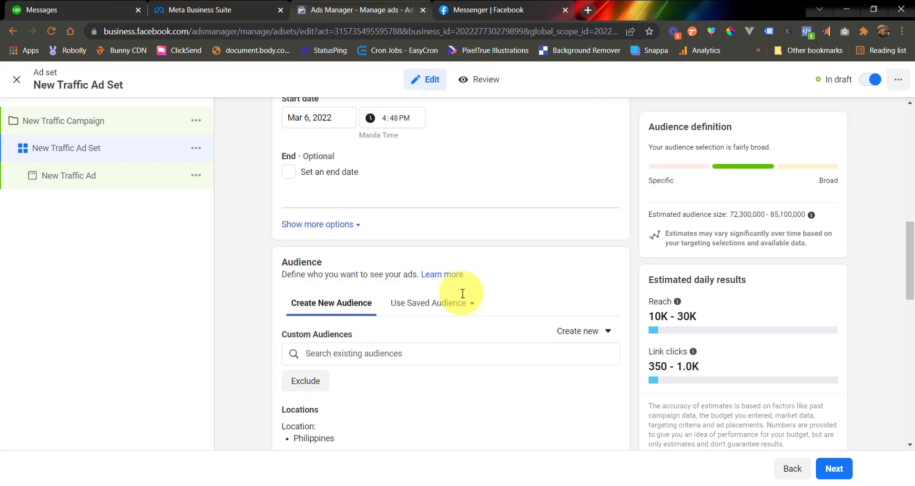
scroll("down", 3)
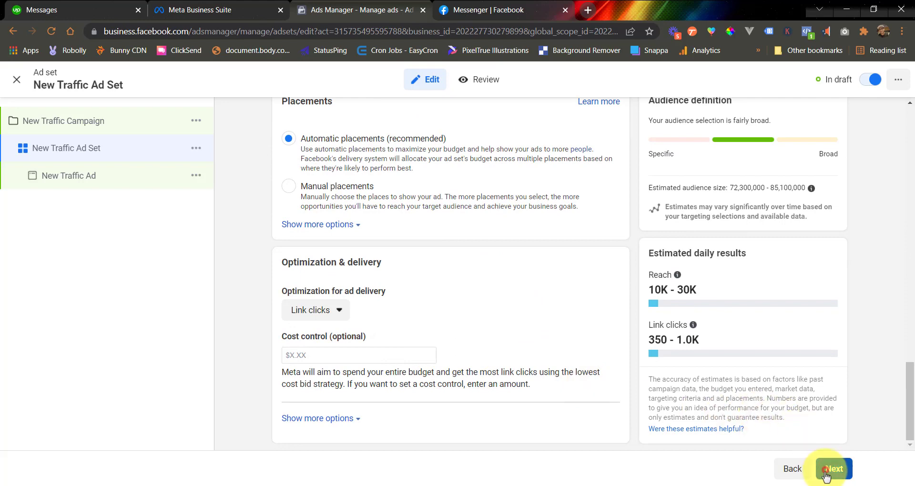
left_click(833, 469)
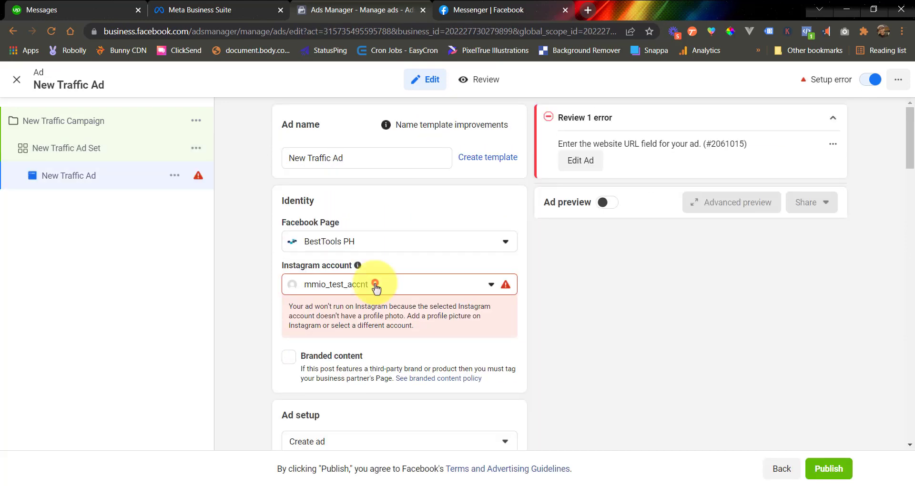
mouse_move(353, 395)
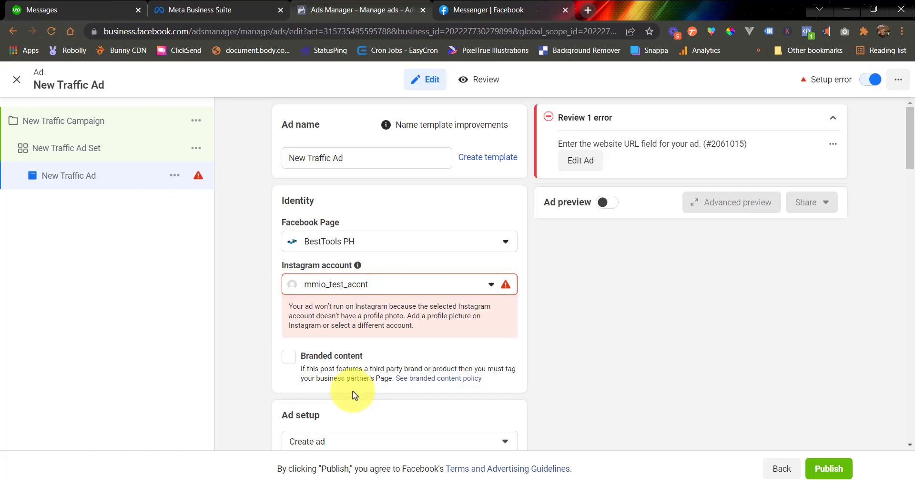
Set the ad's Facebook Page identity to Chucks Burger instead of BestTools PH
left_click(406, 284)
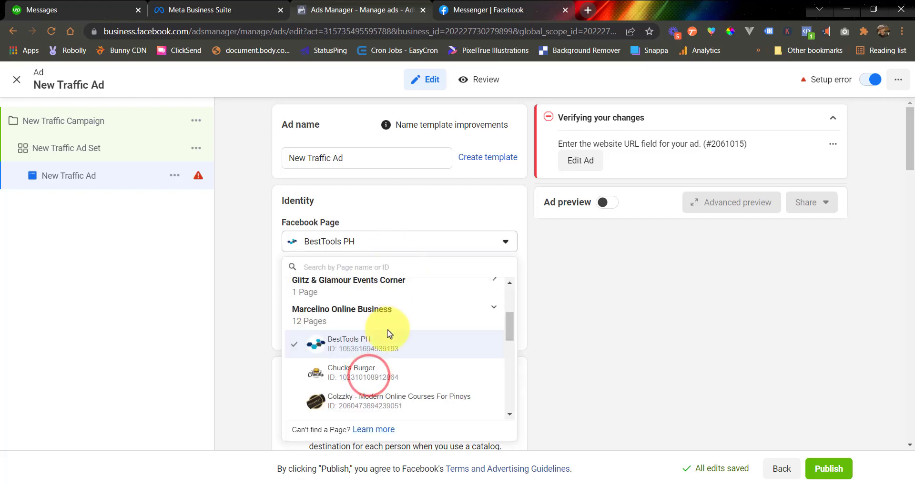
left_click(351, 371)
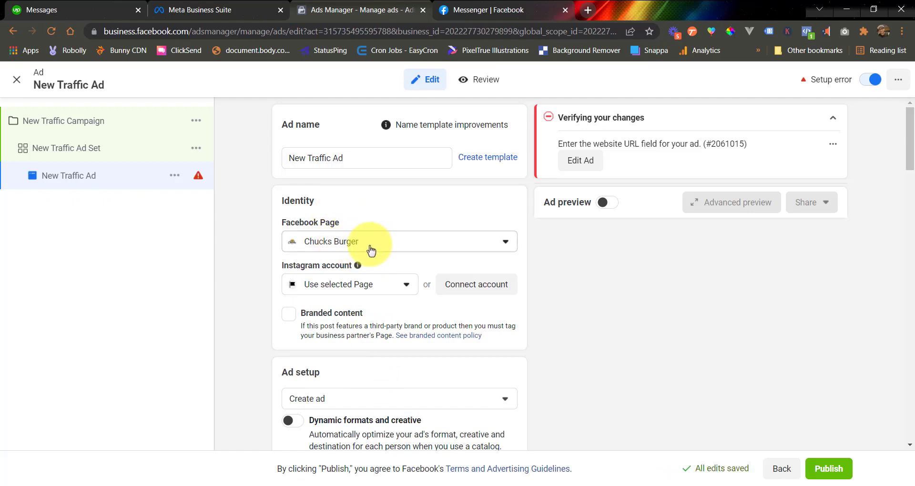
Scroll the ad form down past Media, Primary text and Headline to the Website URL section
scroll("down", 3)
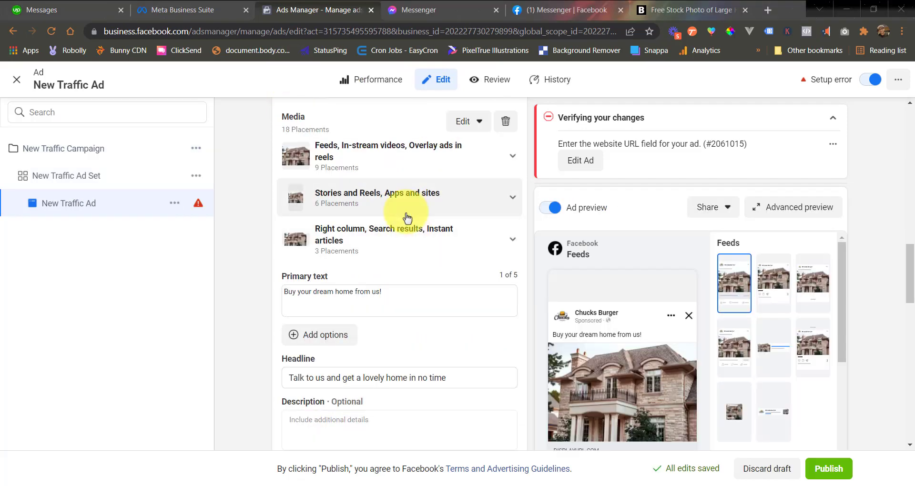
mouse_move(390, 241)
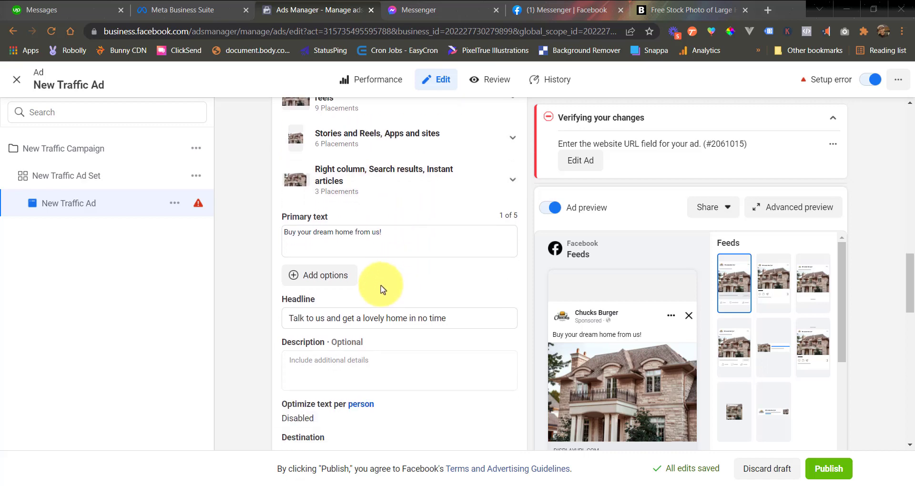
scroll("down", 3)
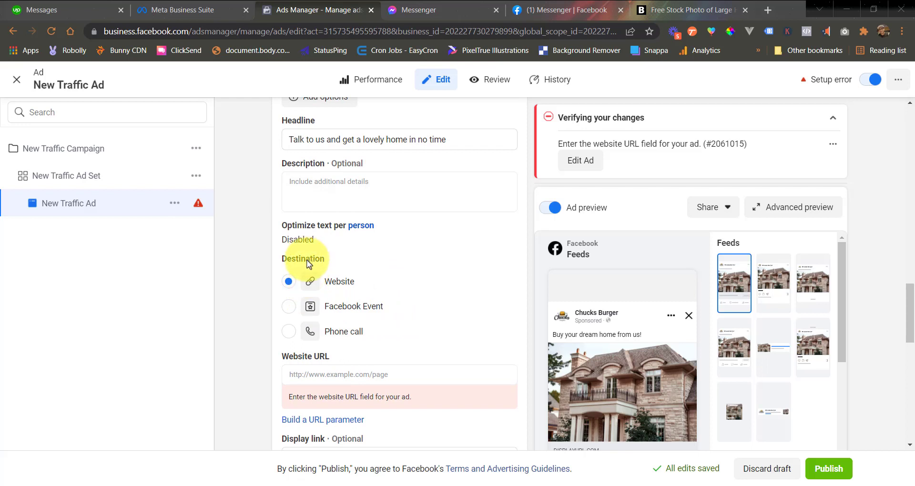
scroll("down", 3)
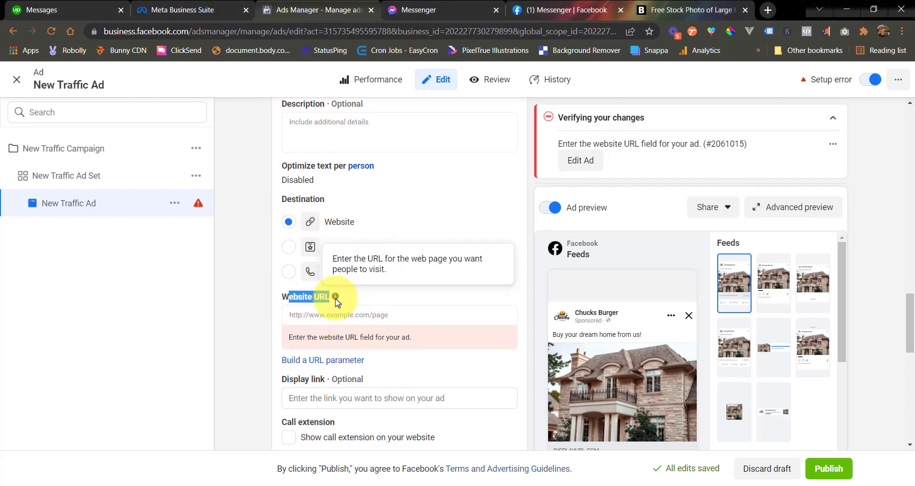
Enter the m.me MMIO RealEstate1 link as the Website URL and preview where it leads
left_click(400, 315)
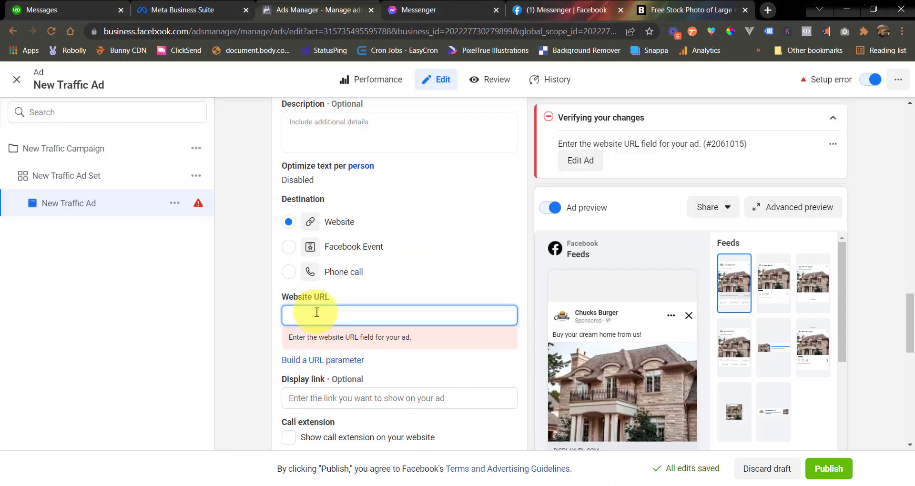
type("http://m.me/102310108912864?ref=MMIO::RealEstate1_WGDZHI")
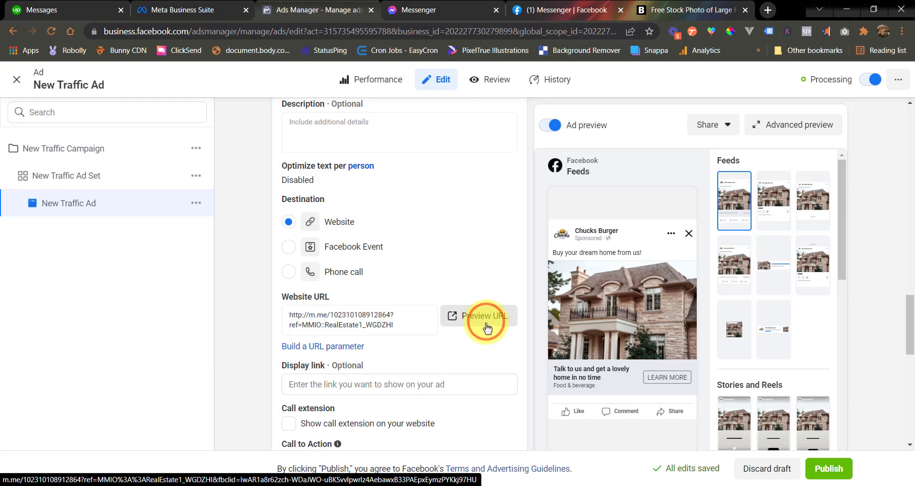
left_click(485, 321)
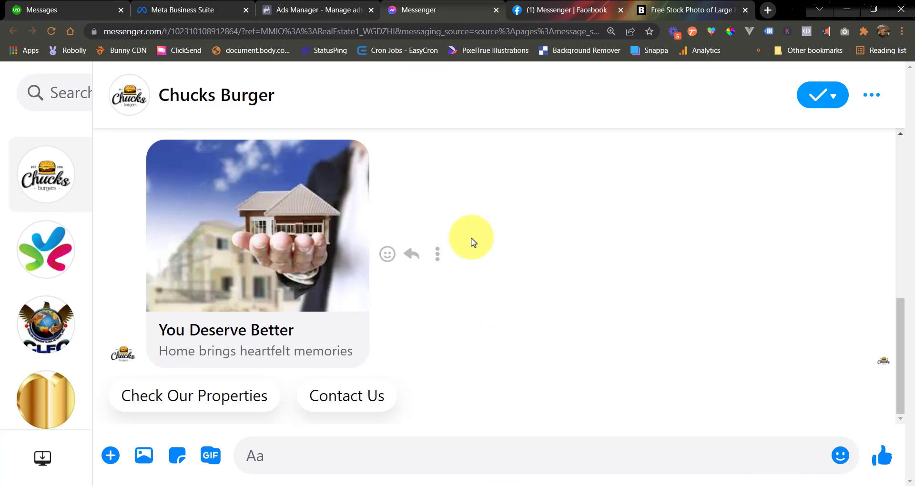
View the You Deserve Better card in Messenger, then return to the Ads Manager tab
left_click(251, 456)
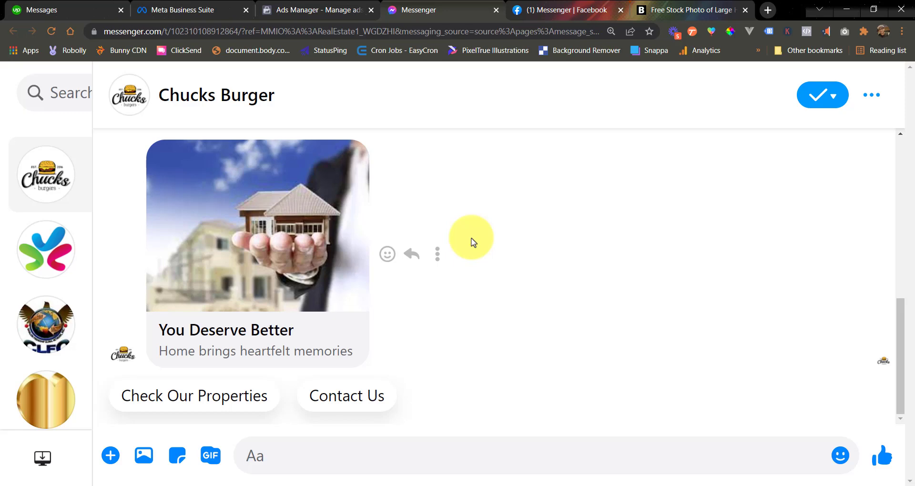
left_click(316, 10)
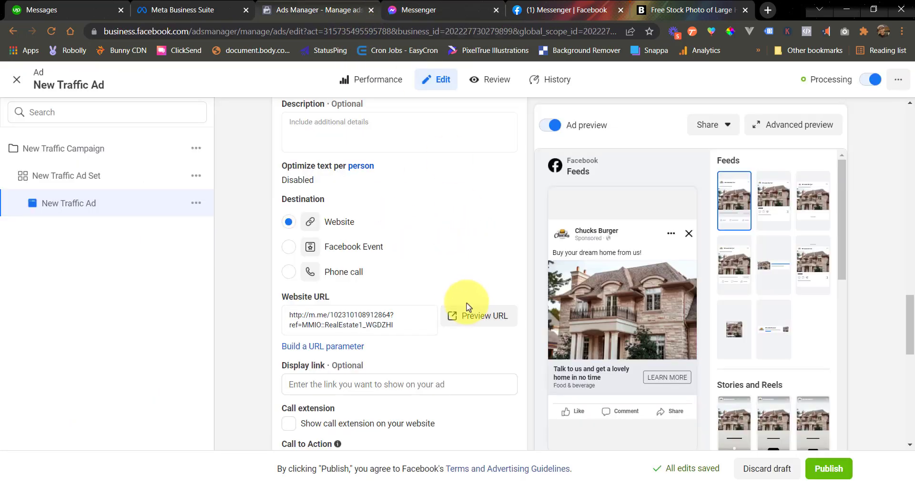
mouse_move(410, 350)
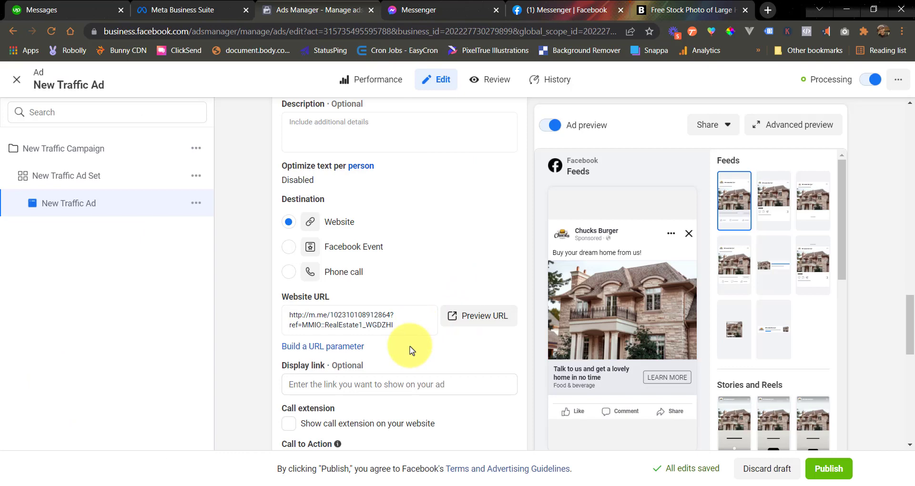
mouse_move(440, 360)
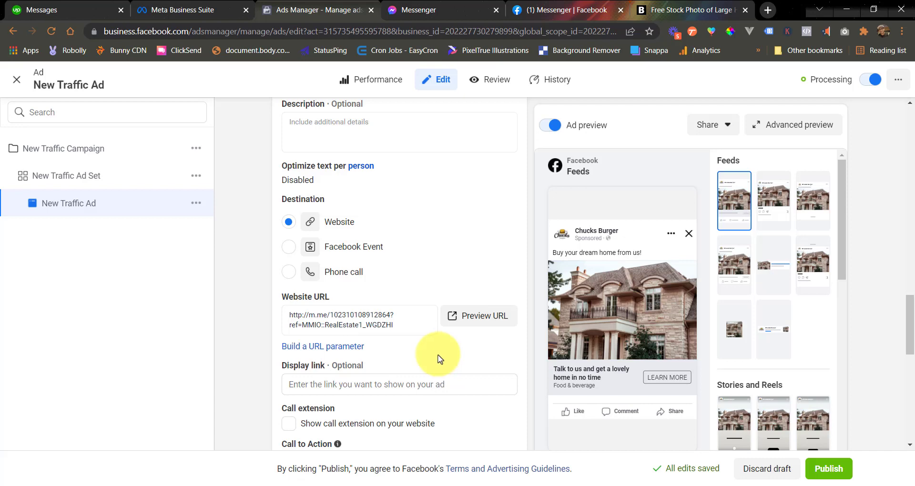
mouse_move(412, 327)
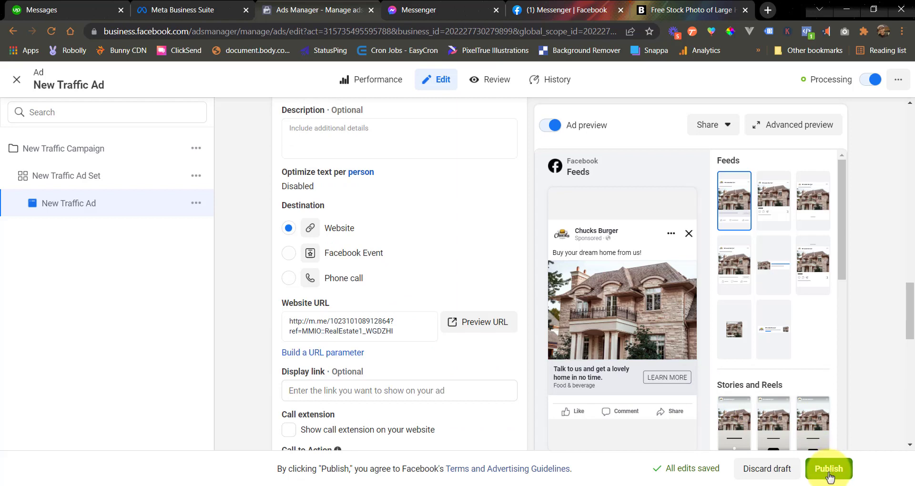
Publish the New Traffic Ad, confirmed by the 'Ad updated' notice
left_click(828, 469)
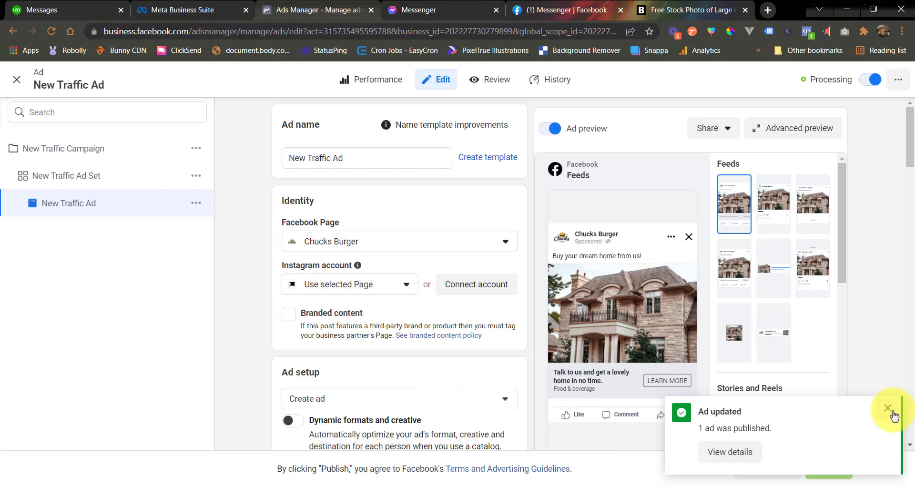
Dismiss the update notice and share the ad preview as a Facebook Desktop News Feed view
left_click(887, 407)
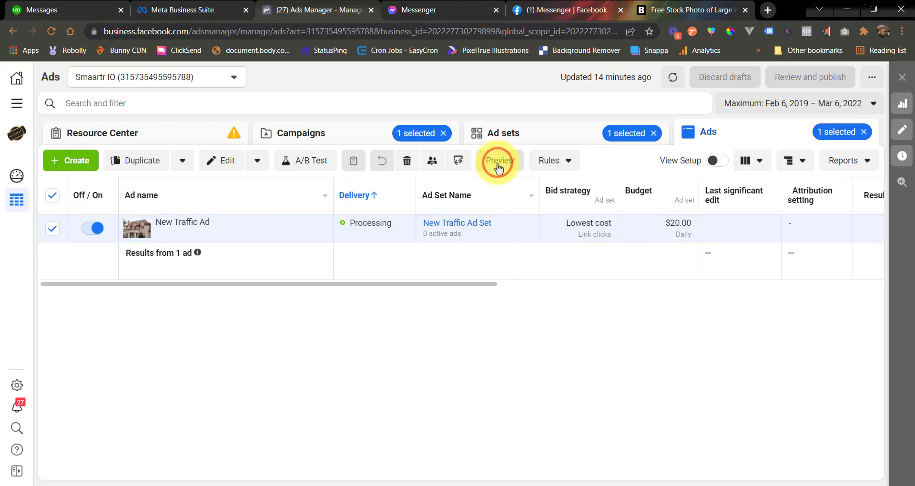
left_click(498, 160)
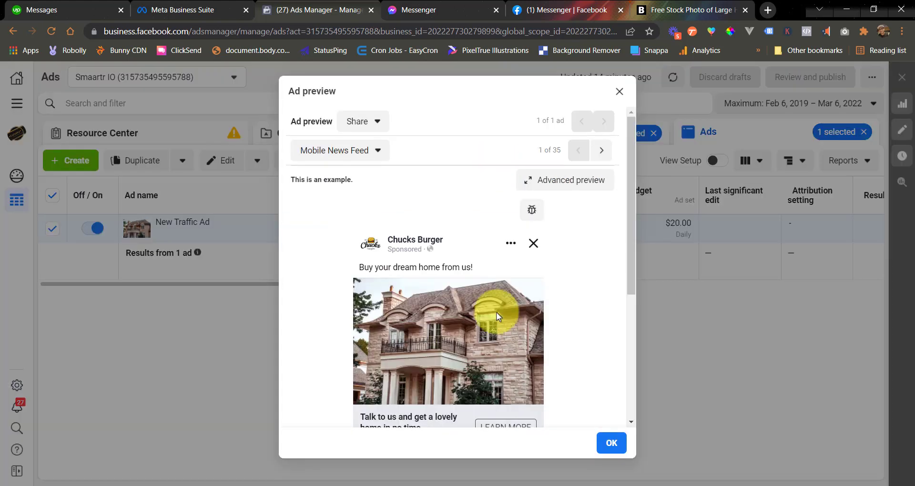
left_click(363, 121)
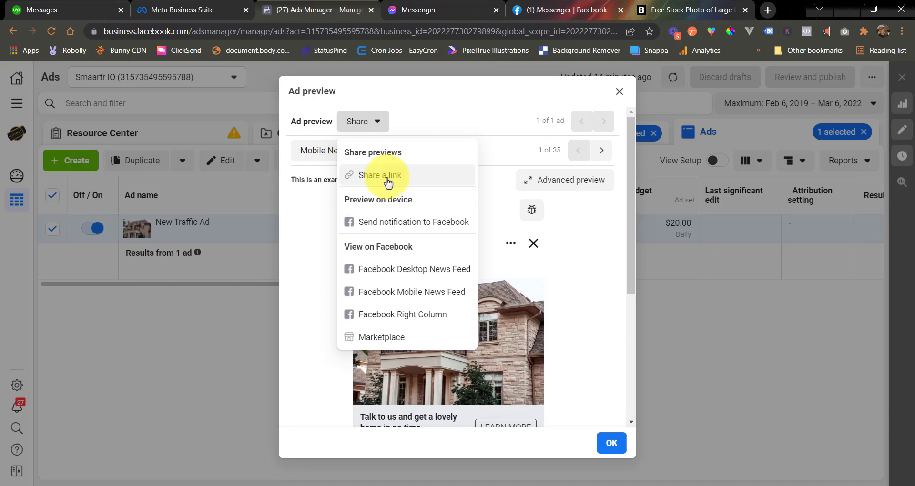
left_click(379, 176)
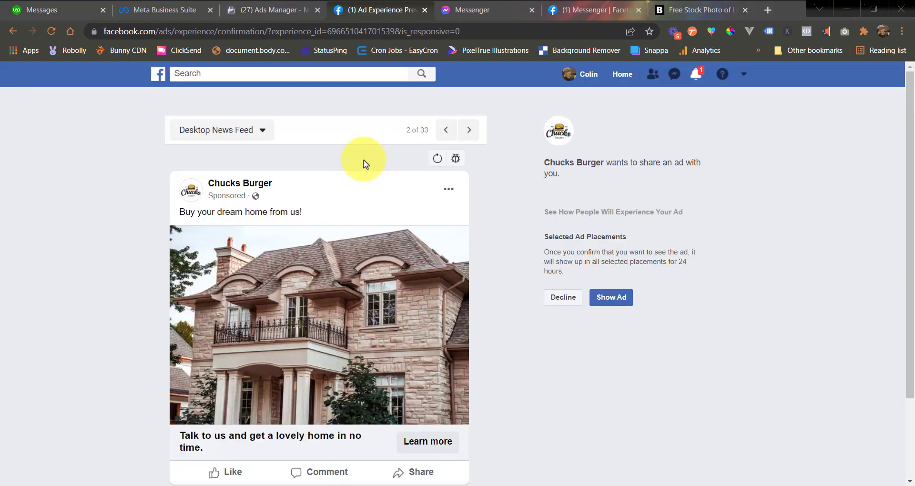
mouse_move(333, 318)
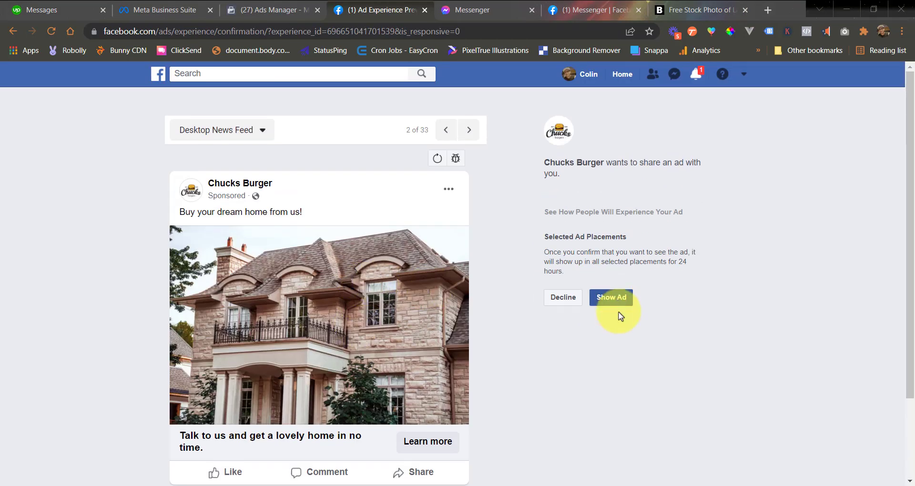
Confirm Show Ad so the Chucks Burger post appears in the feed, then follow its Learn more link
left_click(611, 297)
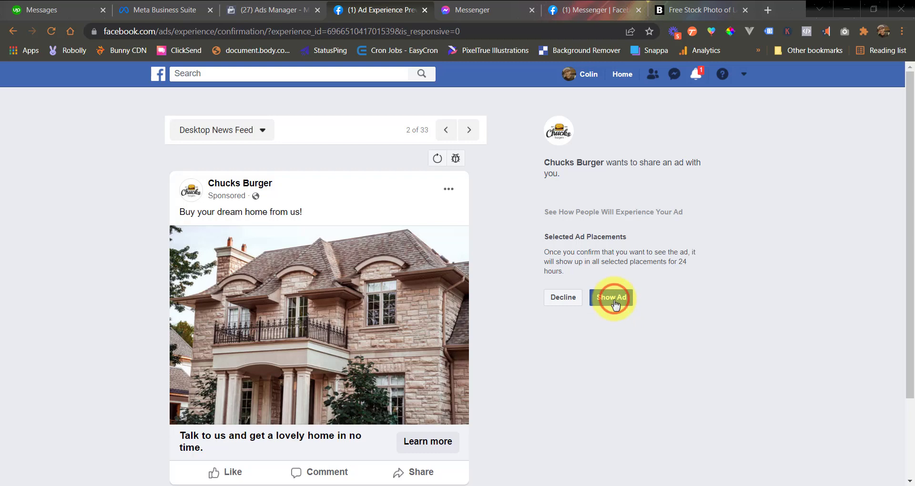
left_click(612, 297)
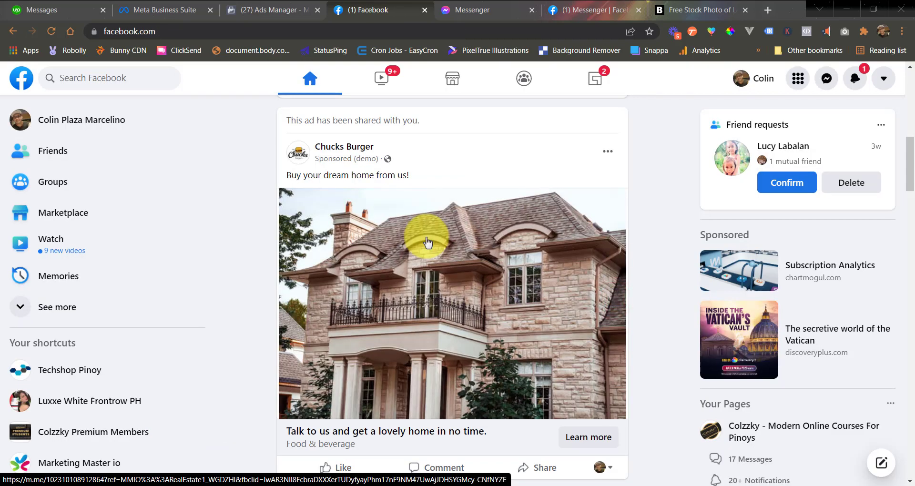
mouse_move(407, 236)
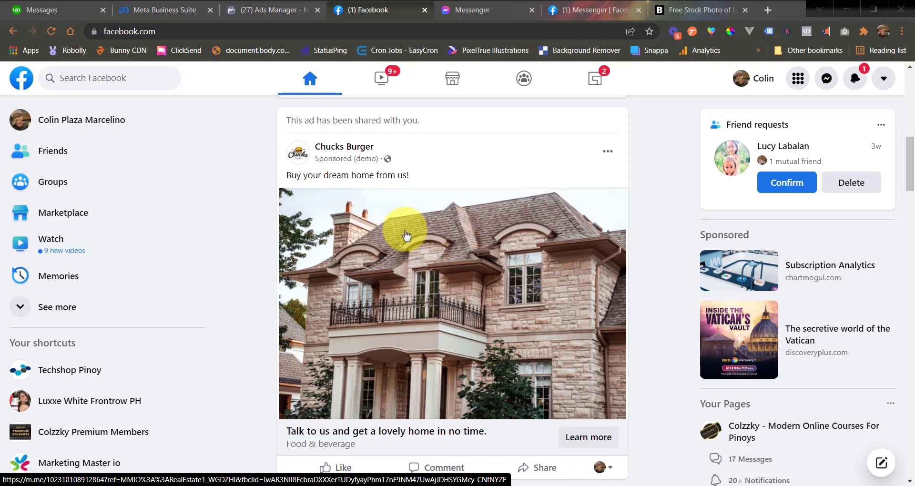
mouse_move(436, 358)
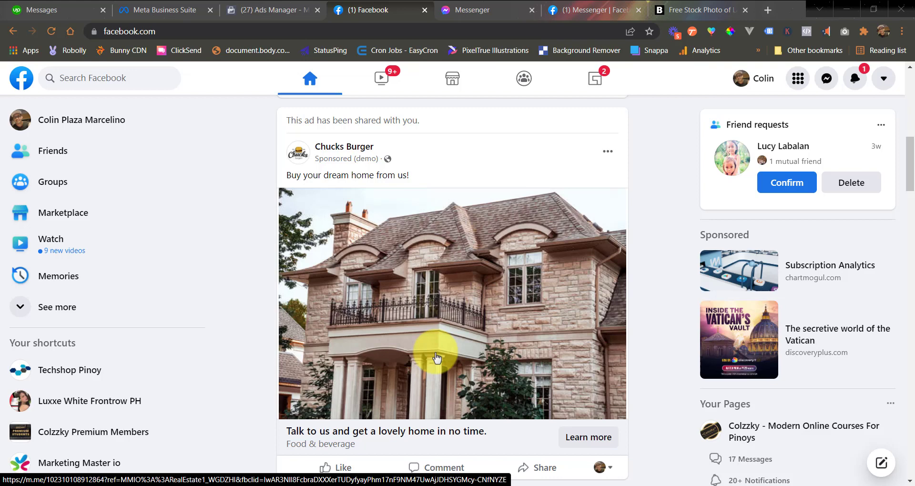
mouse_move(465, 251)
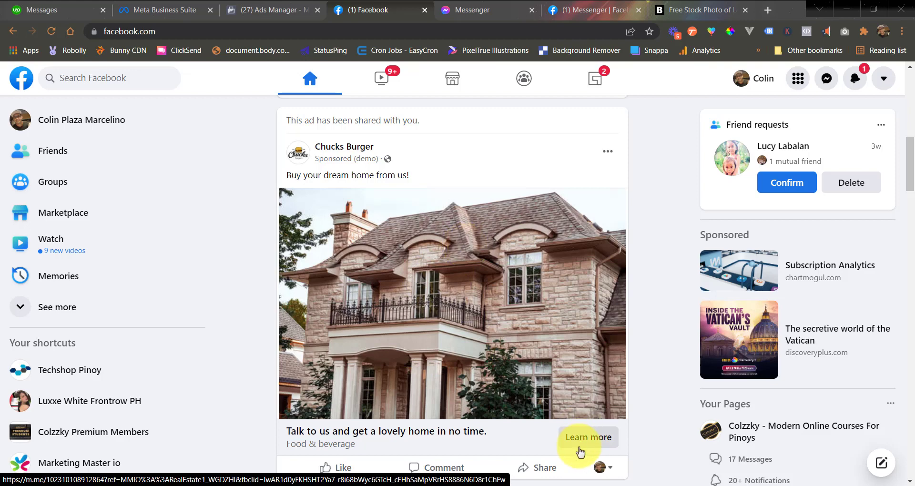
left_click(588, 437)
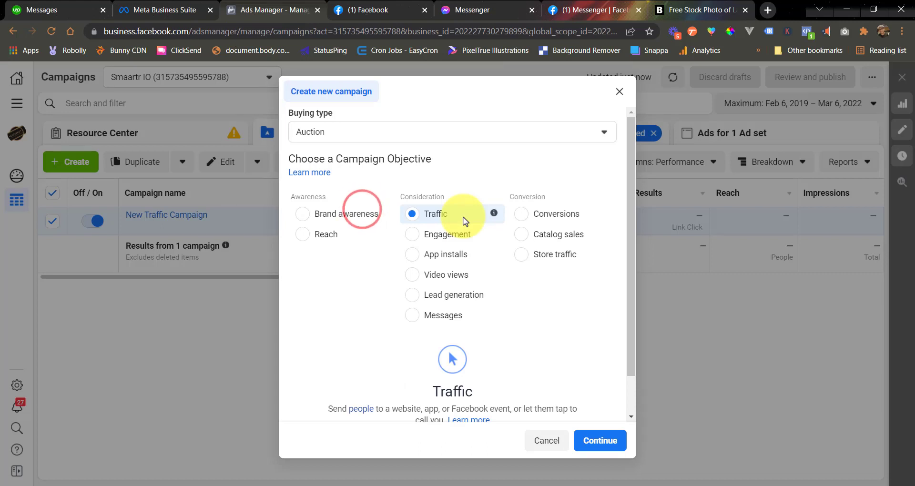
In the new campaign dialog, try Reach then select the Conversions objective
left_click(302, 235)
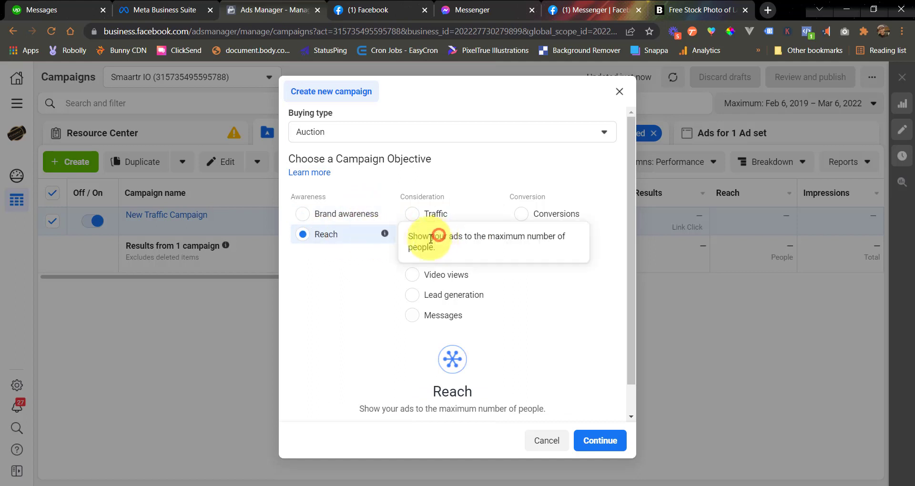
left_click(521, 213)
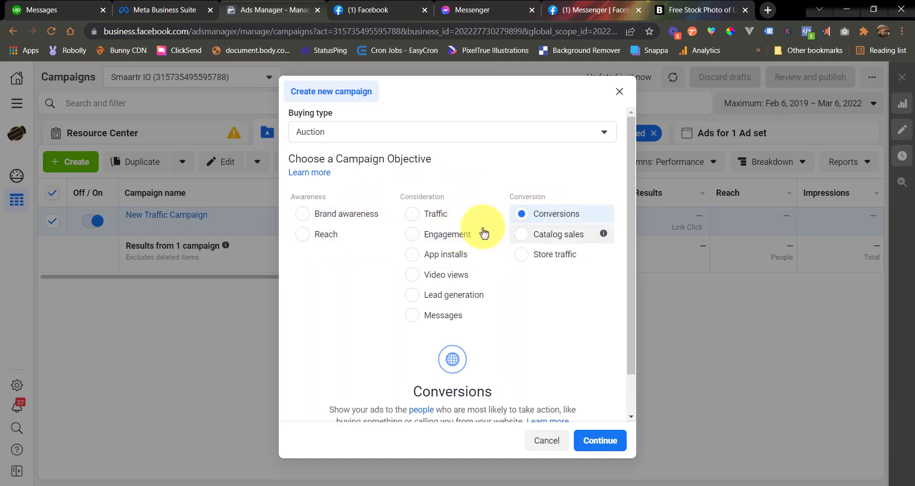